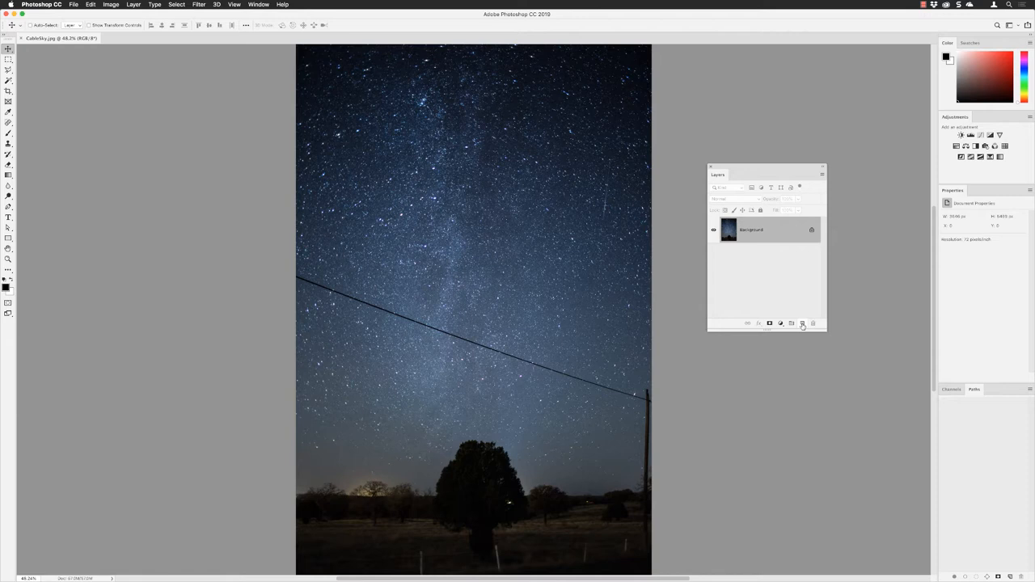
# Create a new empty layer named 'Remove' above the Background photo.
pyautogui.click(802, 323)
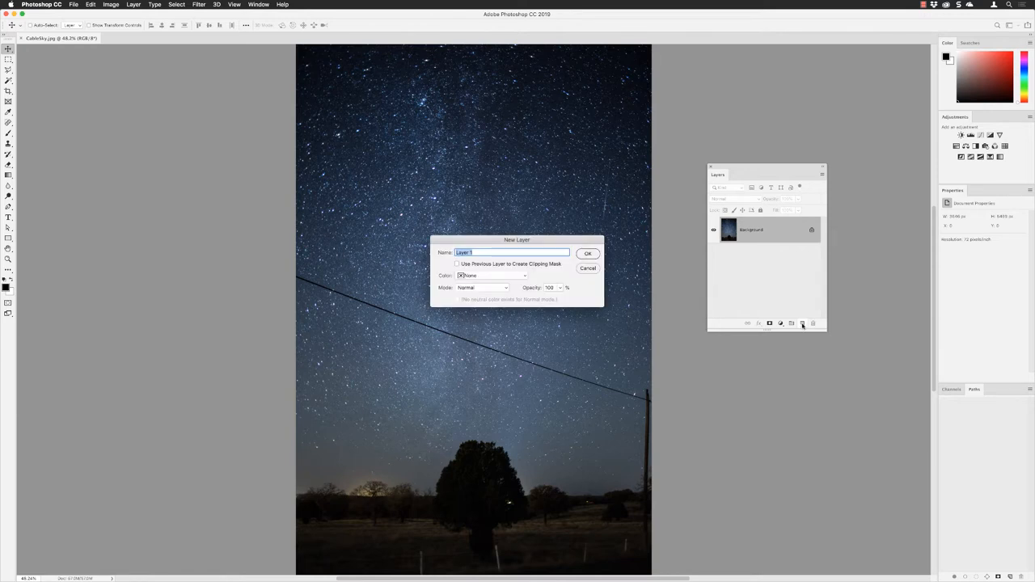
pyautogui.write('Rem')
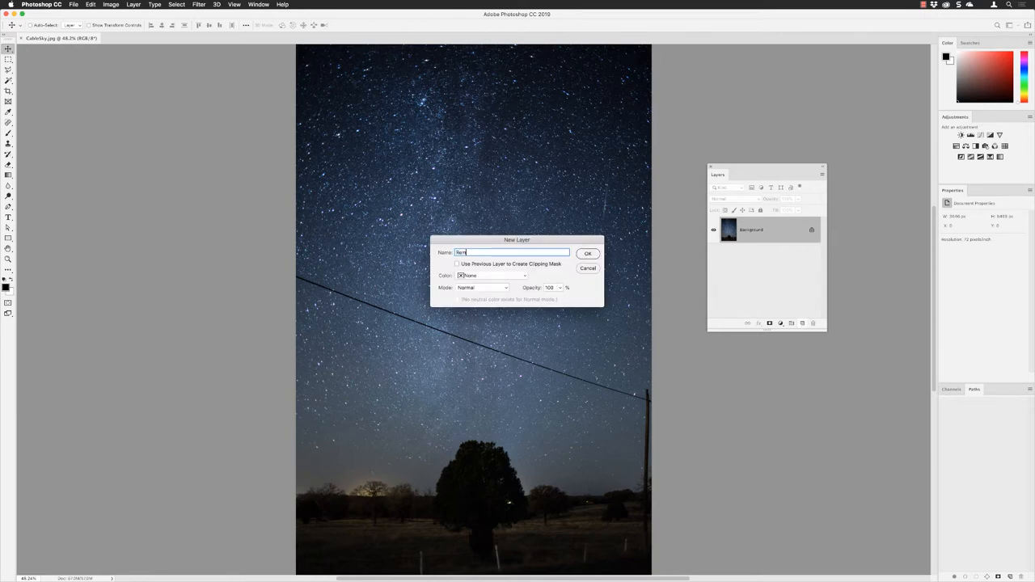
pyautogui.click(588, 252)
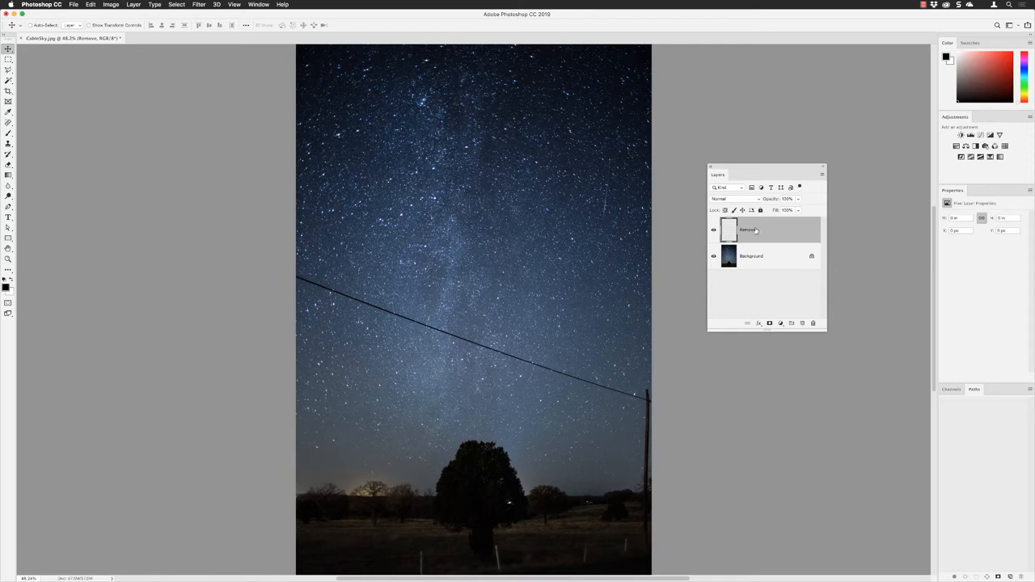
pyautogui.moveTo(759, 233)
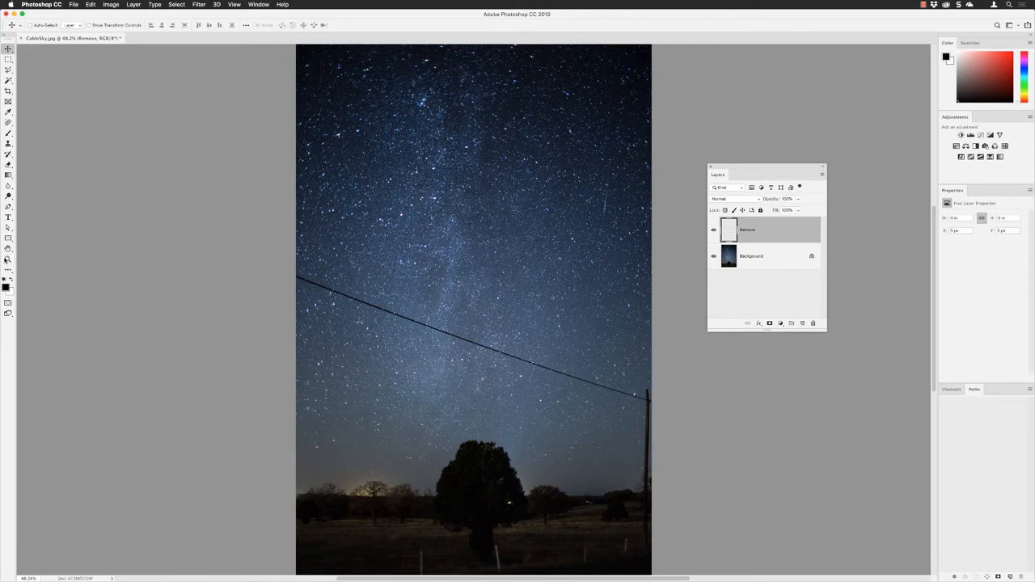
# Switch to the Zoom tool to view the power cable at 100%.
pyautogui.click(8, 270)
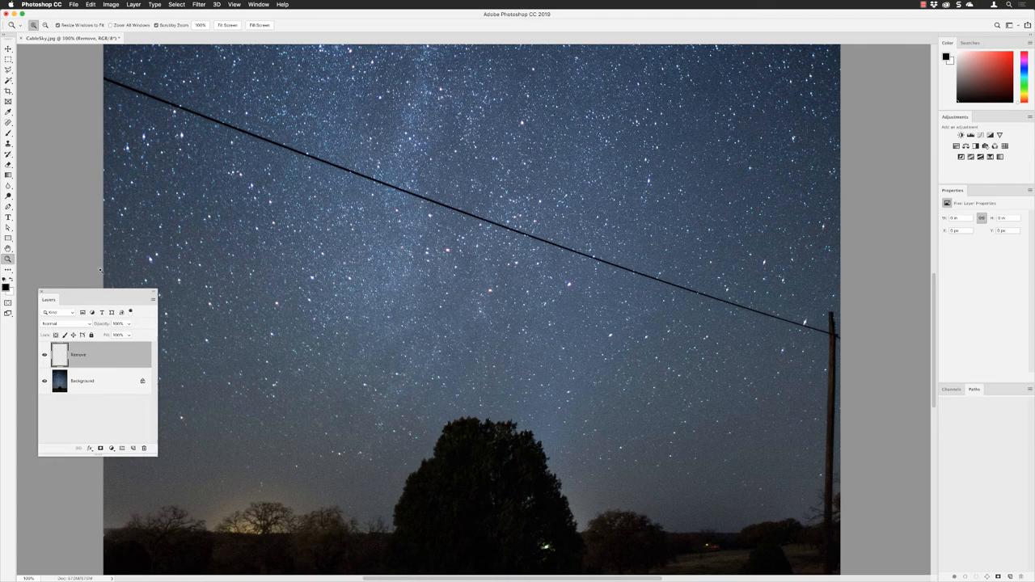
pyautogui.moveTo(117, 156)
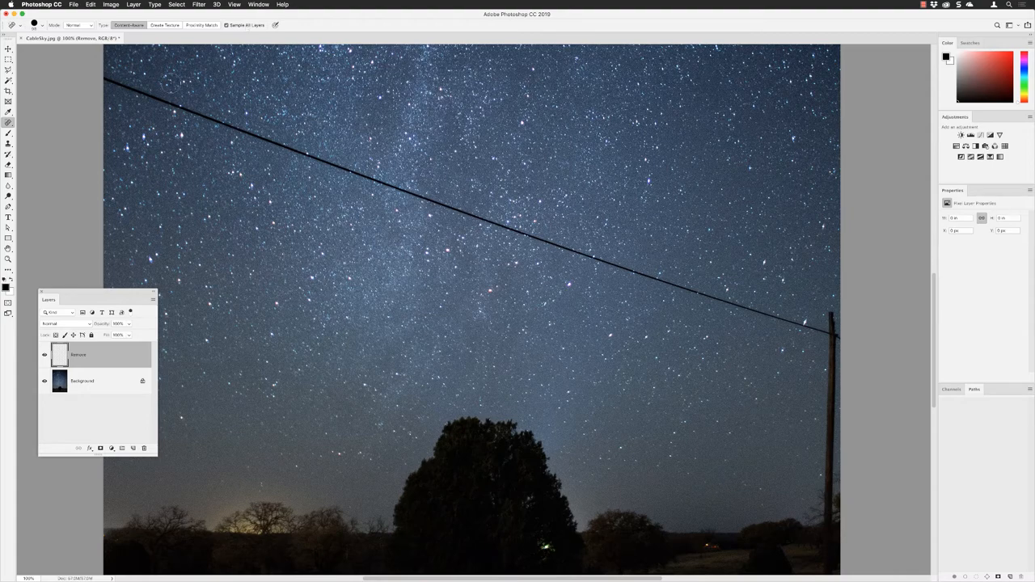
pyautogui.moveTo(90, 73)
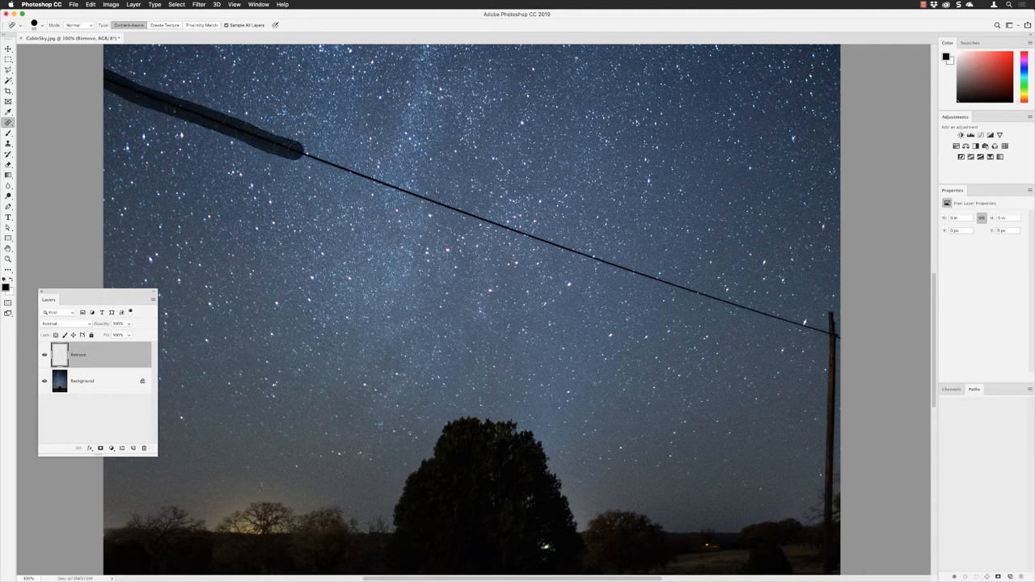
# Heal away the left end of the power cable with the Spot Healing Brush on the Remove layer.
pyautogui.moveTo(311, 158); pyautogui.dragTo(372, 181)
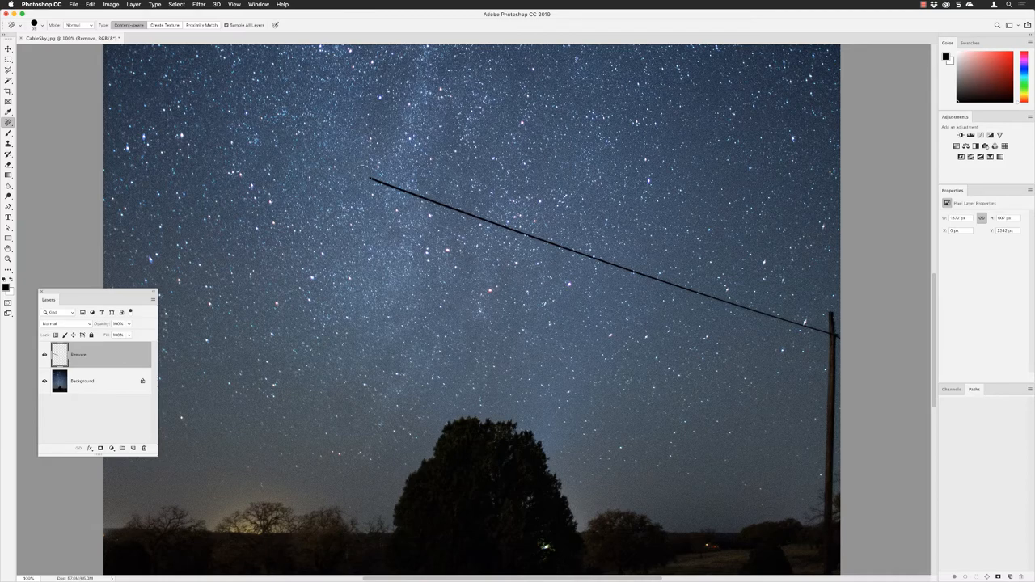
# Heal the cut end and the rest of the cable across the sky in straight strokes.
pyautogui.click(372, 179)
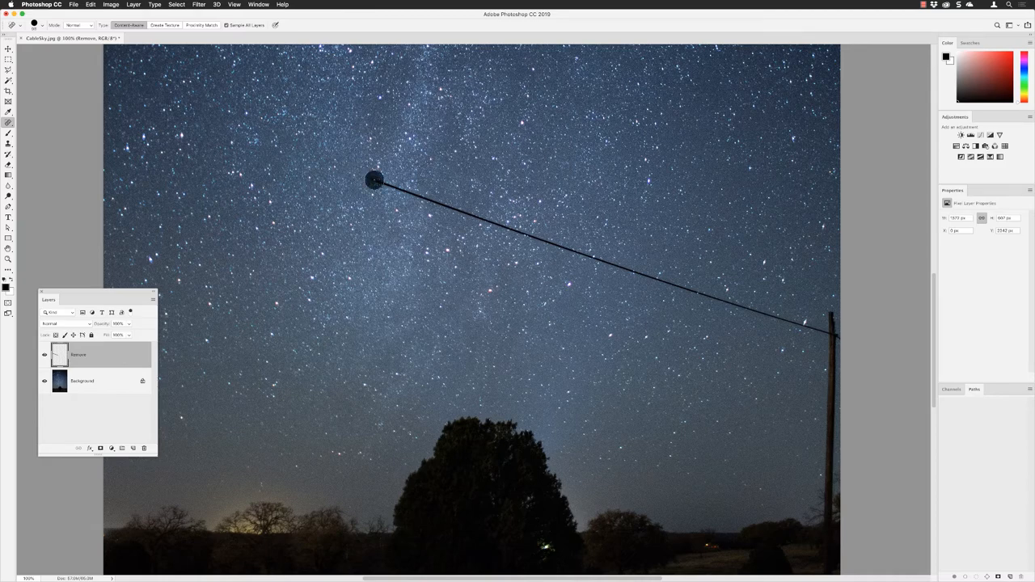
pyautogui.click(373, 179)
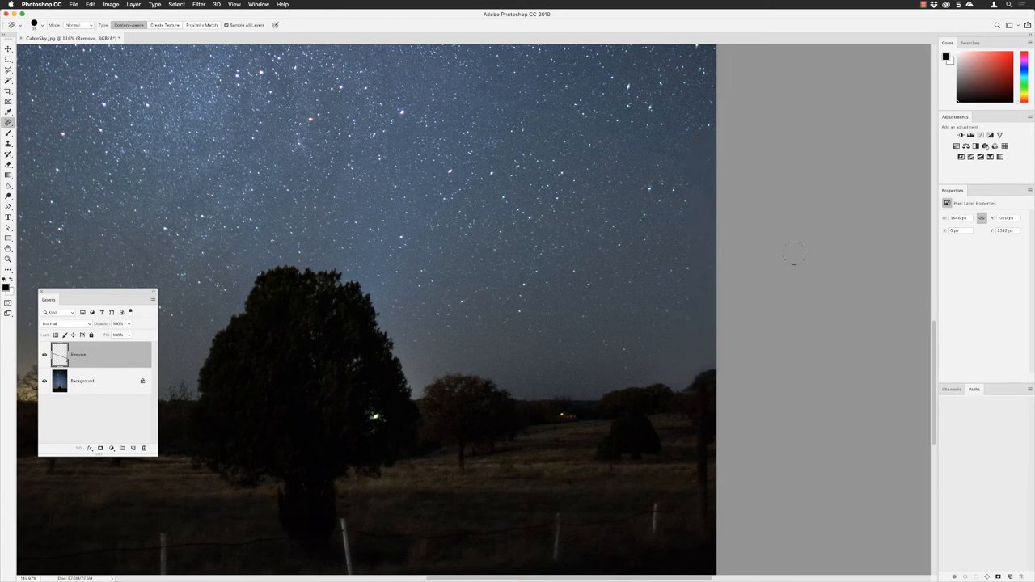
# Fit the whole retouched photo on screen via View > Fit on Screen.
pyautogui.click(233, 3)
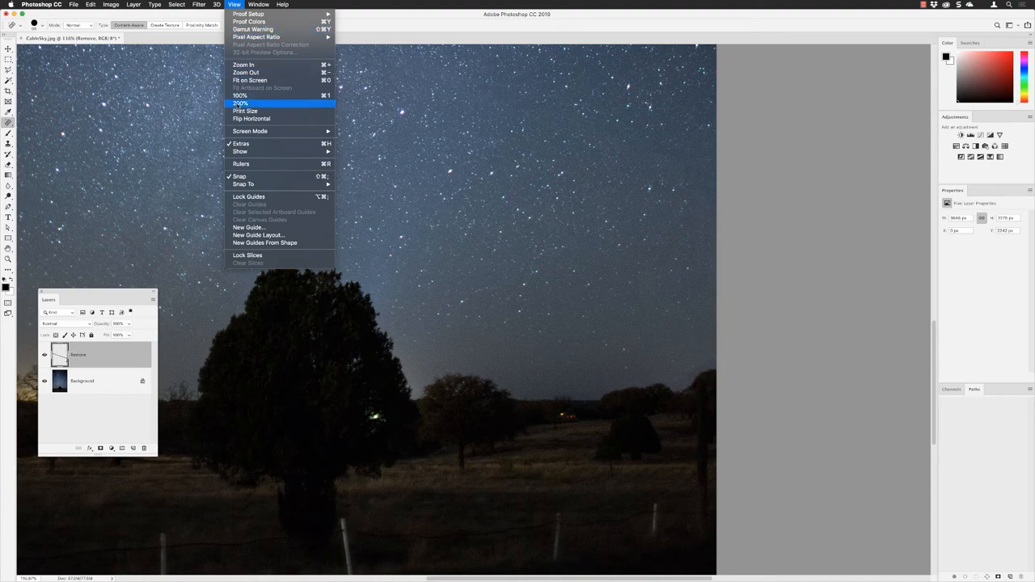
pyautogui.click(250, 81)
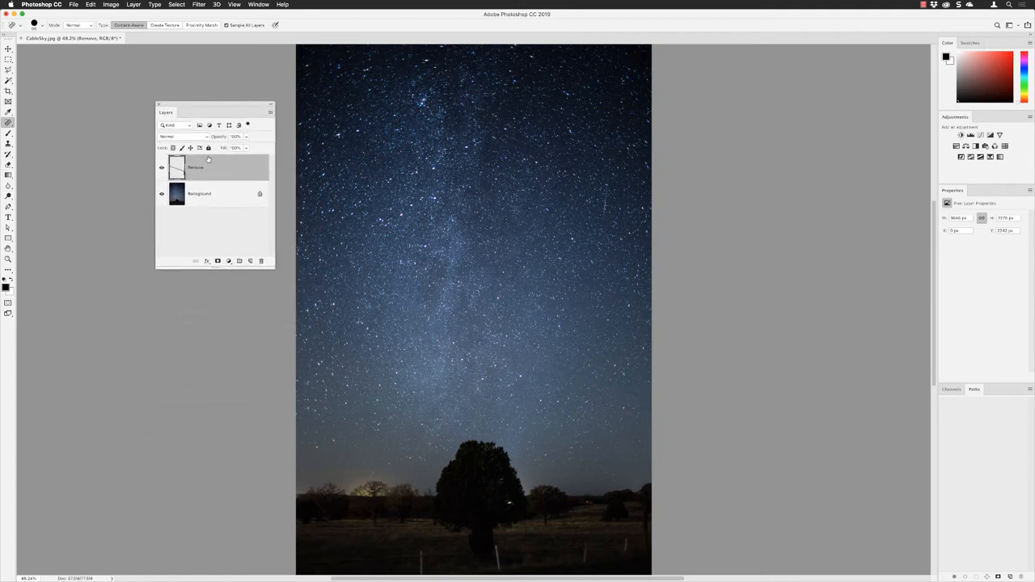
pyautogui.click(162, 167)
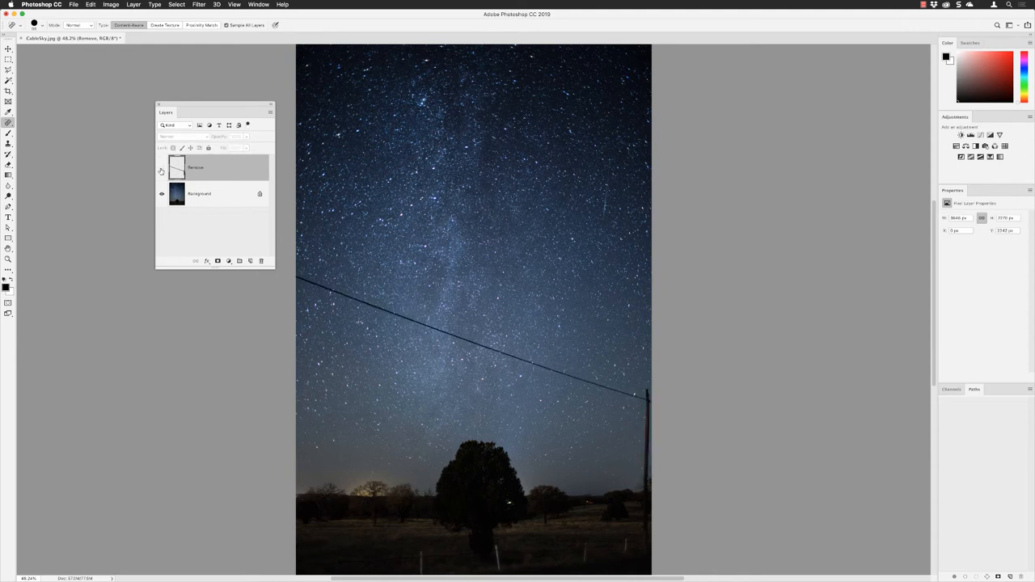
pyautogui.click(162, 168)
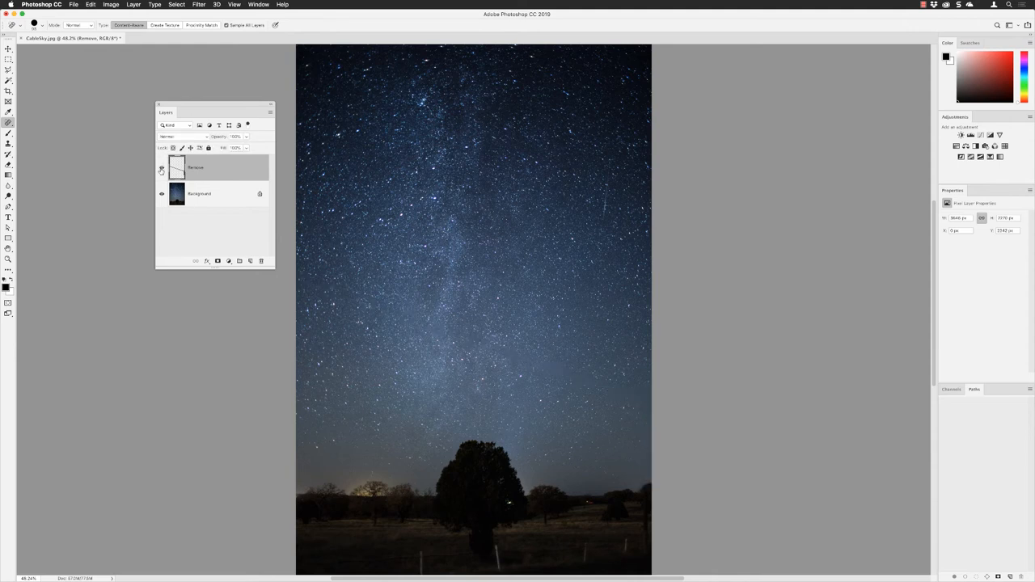